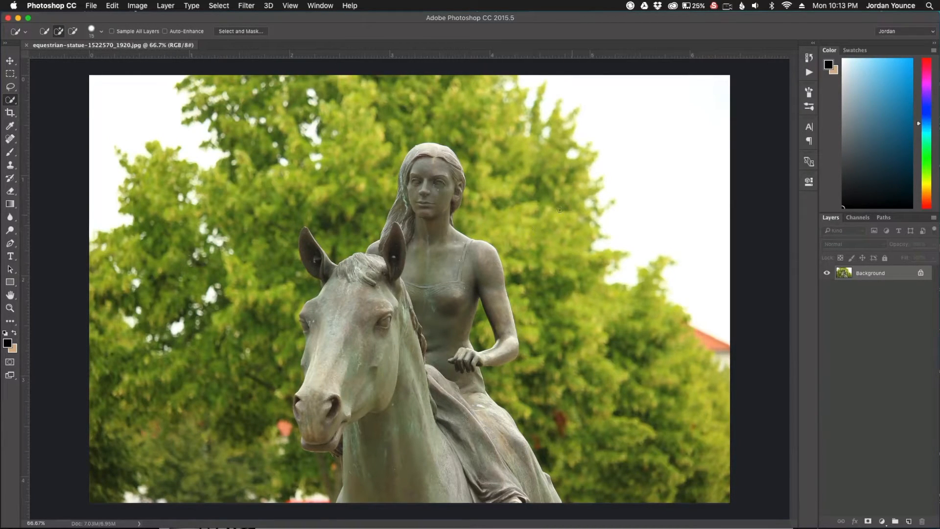
pyautogui.moveTo(658, 382)
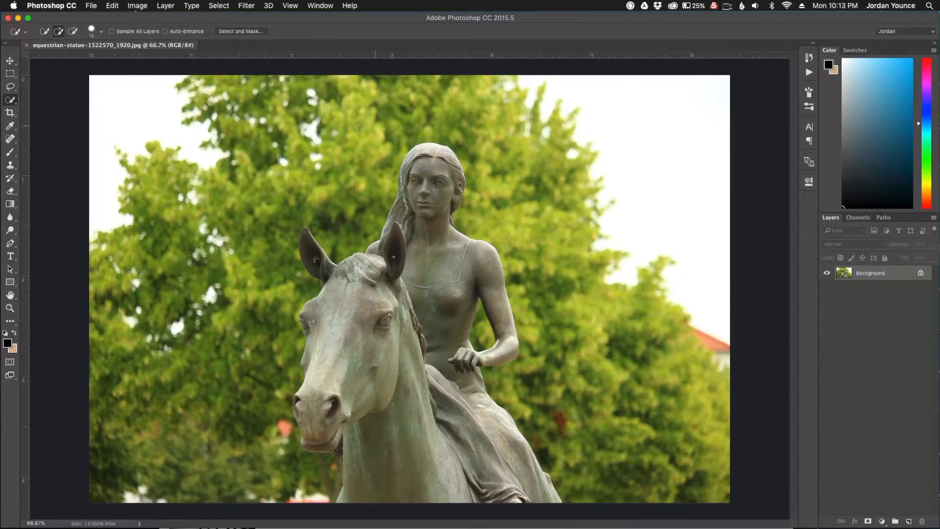
pyautogui.moveTo(595, 320)
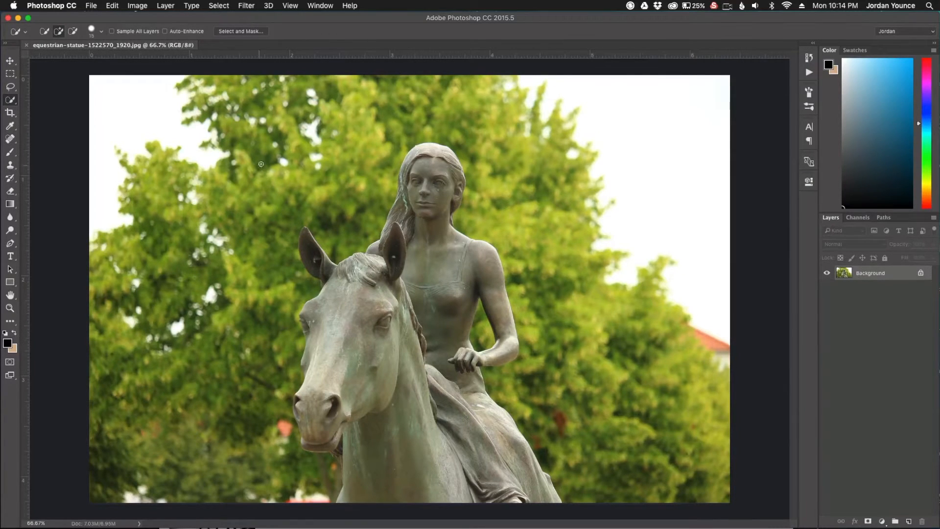
pyautogui.moveTo(655, 303)
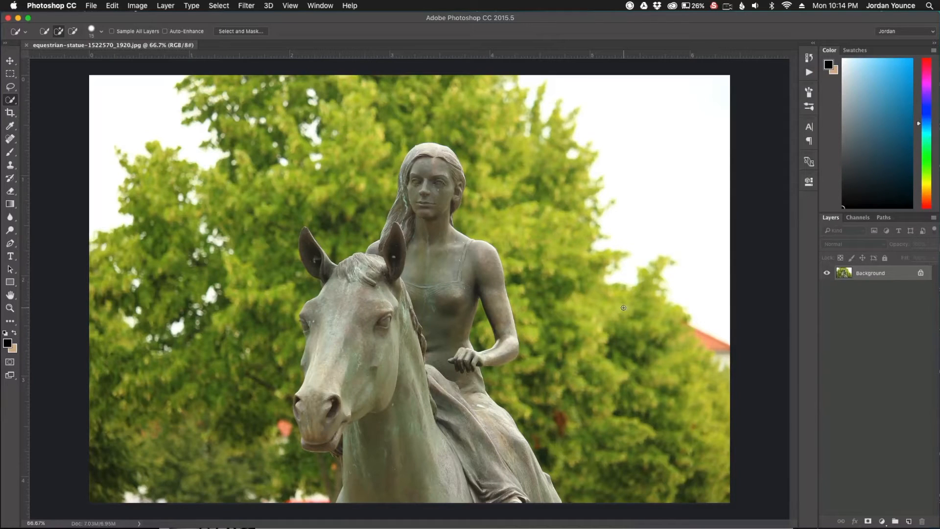
pyautogui.moveTo(580, 326)
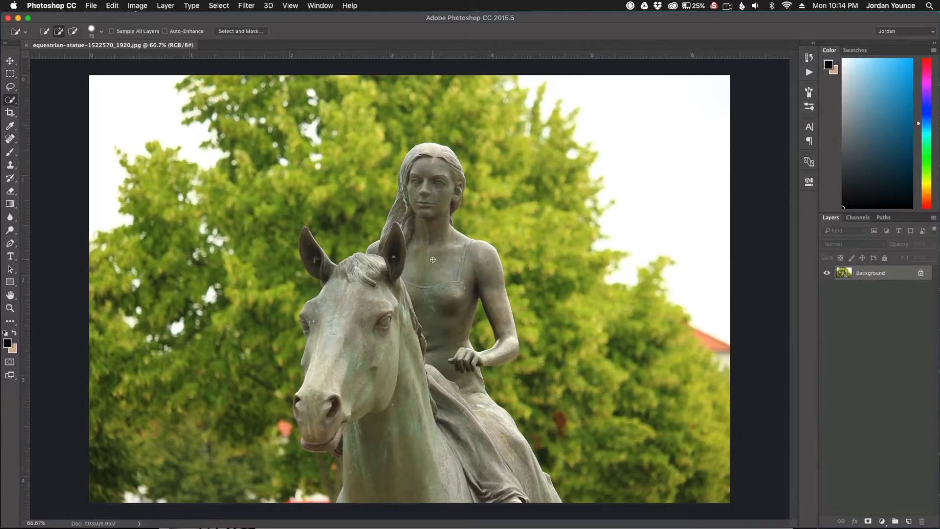
pyautogui.moveTo(413, 238)
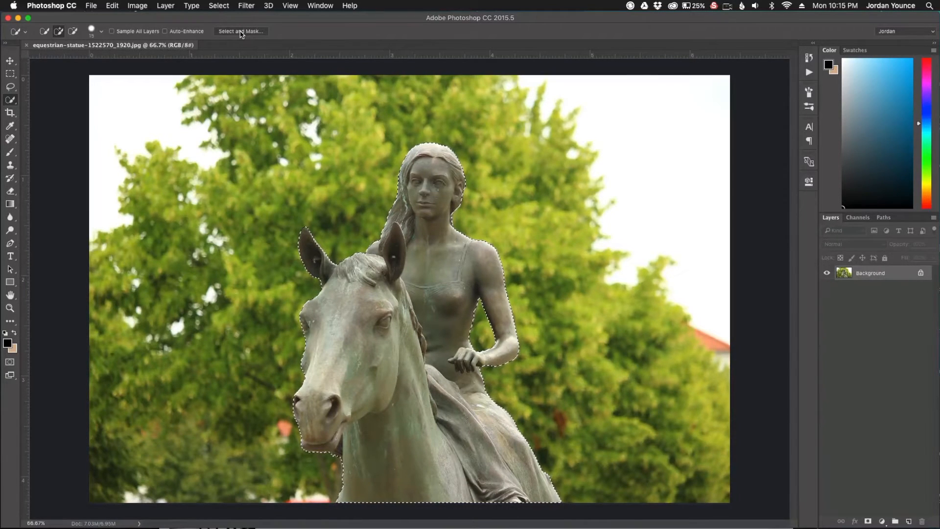
# In Select and Mask, try Onion Skin, Marching Ants and Overlay views, then settle on On Black
pyautogui.click(240, 31)
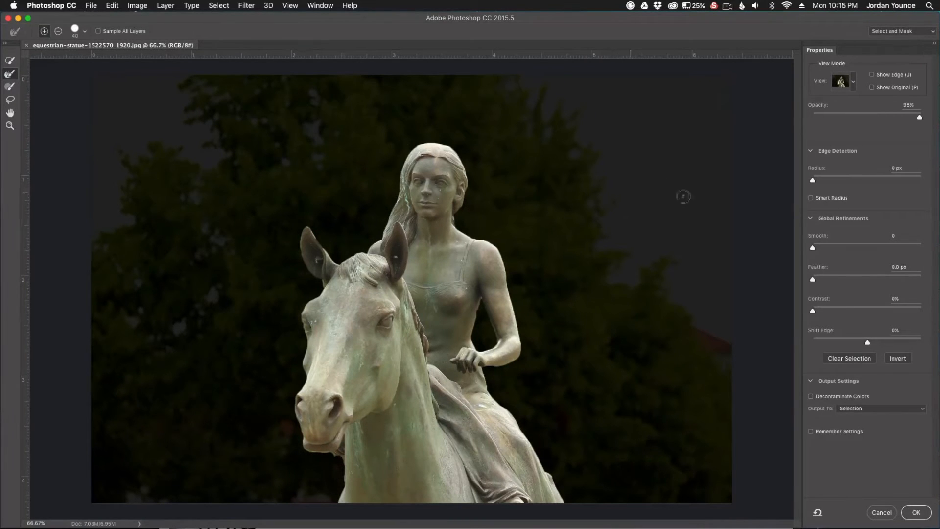
pyautogui.click(842, 81)
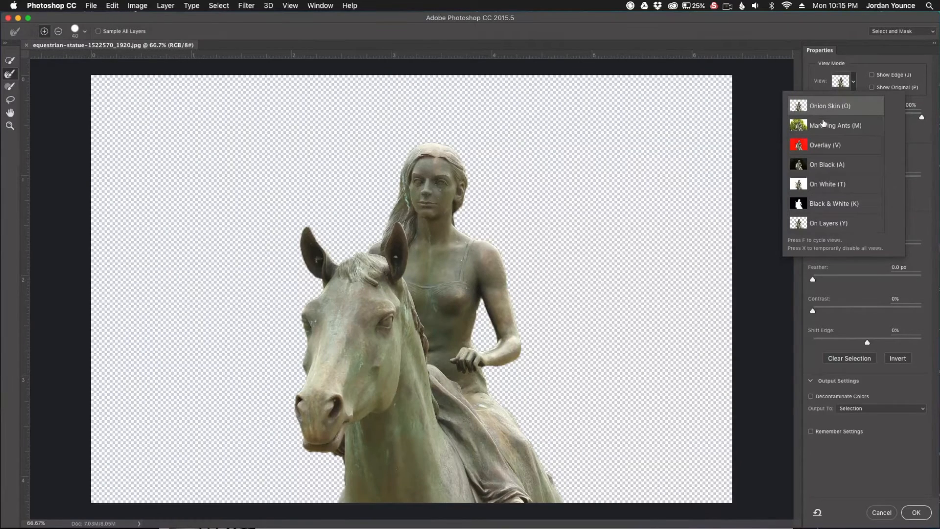
pyautogui.click(835, 124)
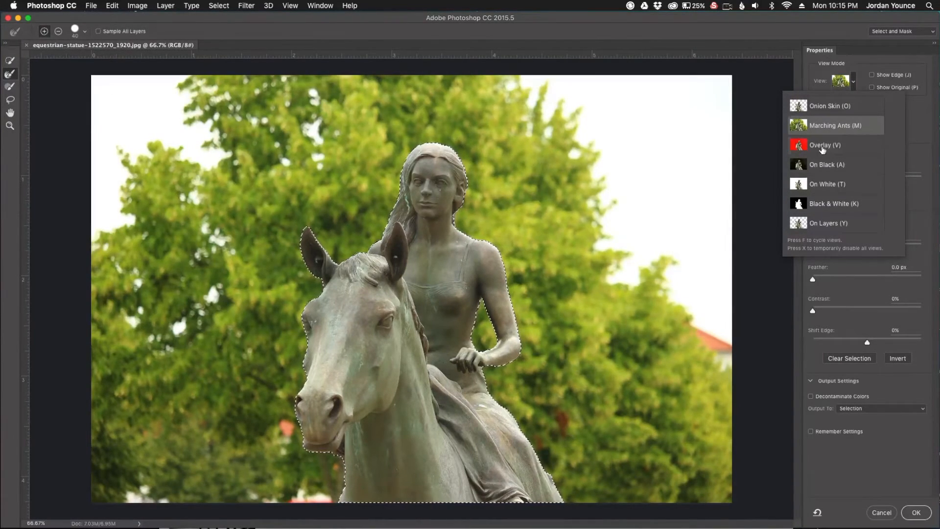
pyautogui.click(825, 144)
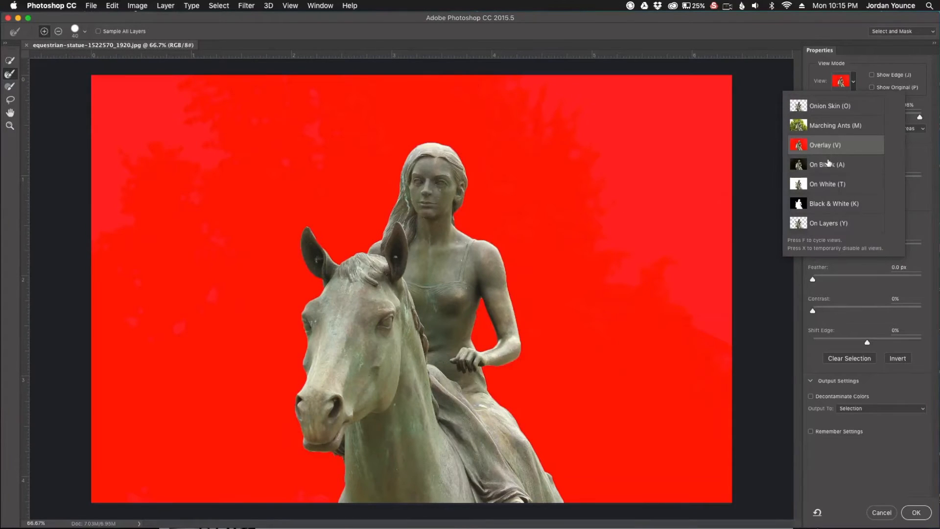
pyautogui.click(827, 165)
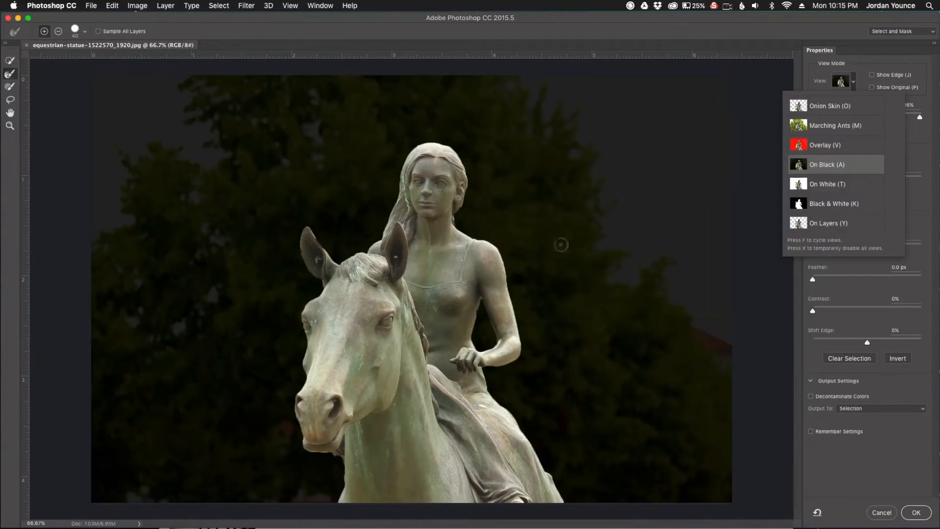
pyautogui.click(828, 165)
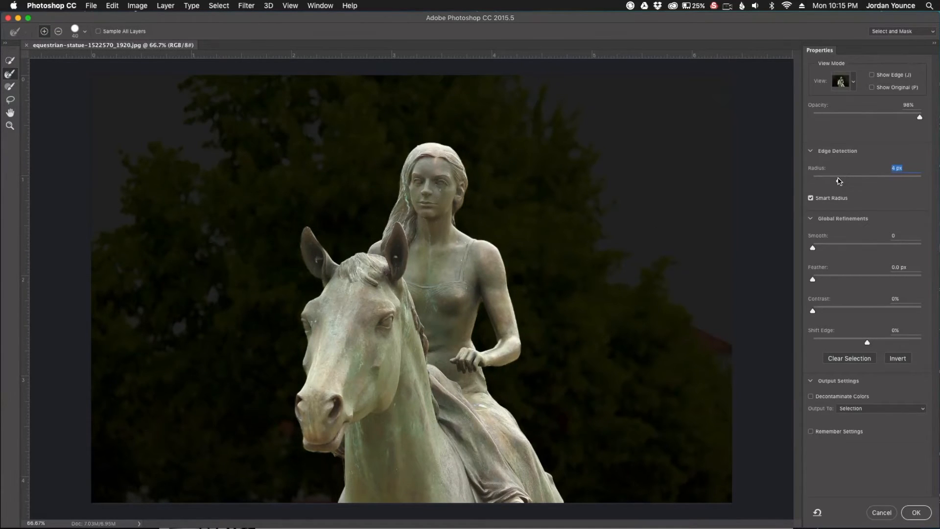
# Turn off Smart Radius and set Output To New Layer with Layer Mask
pyautogui.click(811, 198)
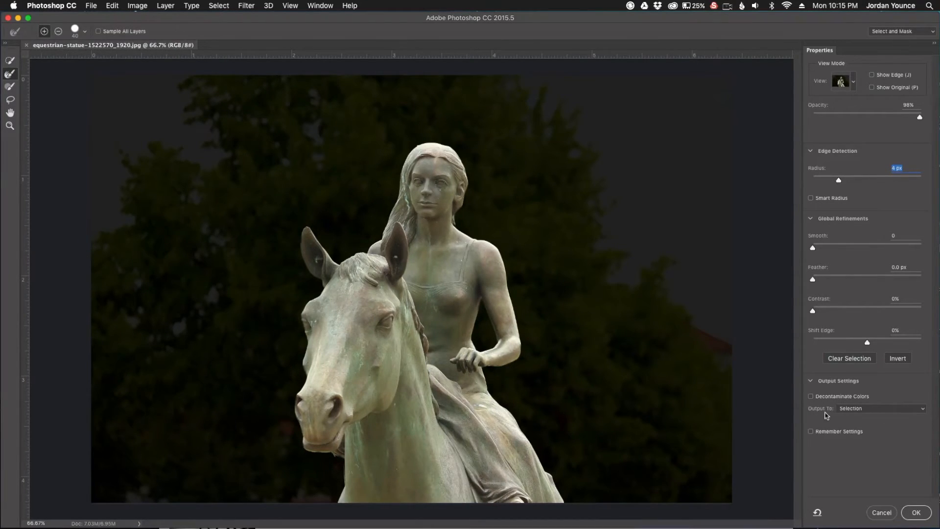
pyautogui.click(881, 408)
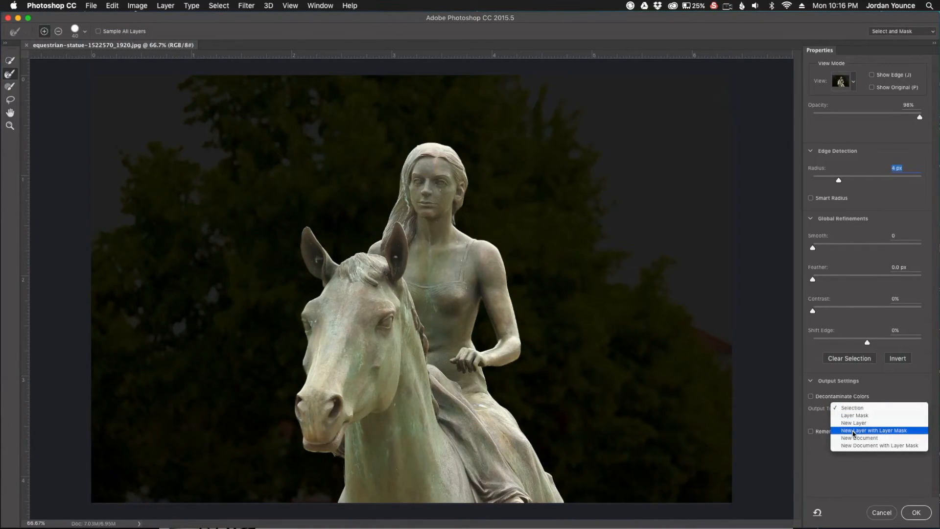
pyautogui.click(877, 430)
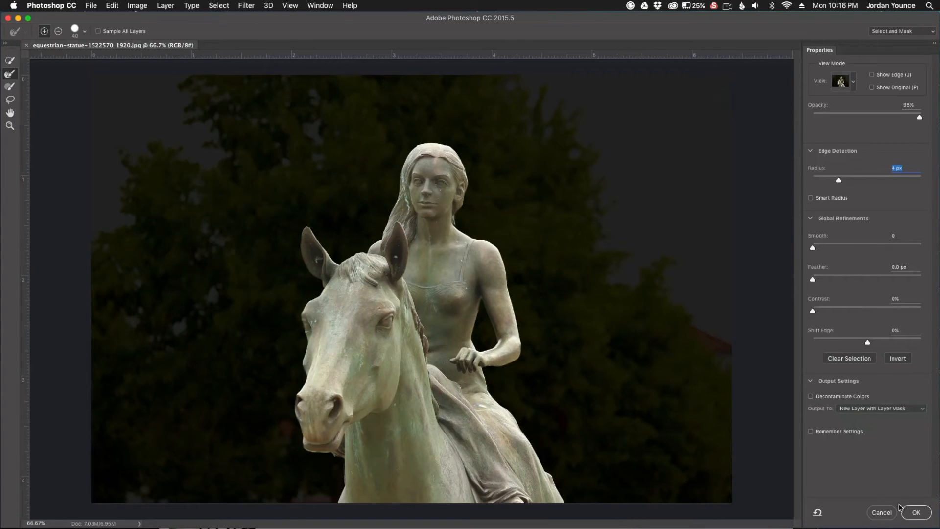
# Apply the refinement to create a masked Background copy, then select the Background layer
pyautogui.click(916, 512)
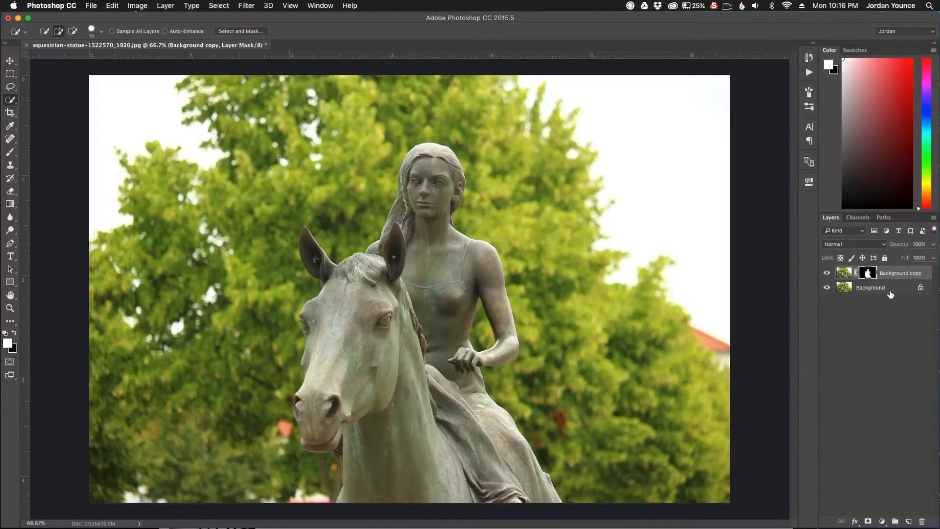
pyautogui.click(870, 288)
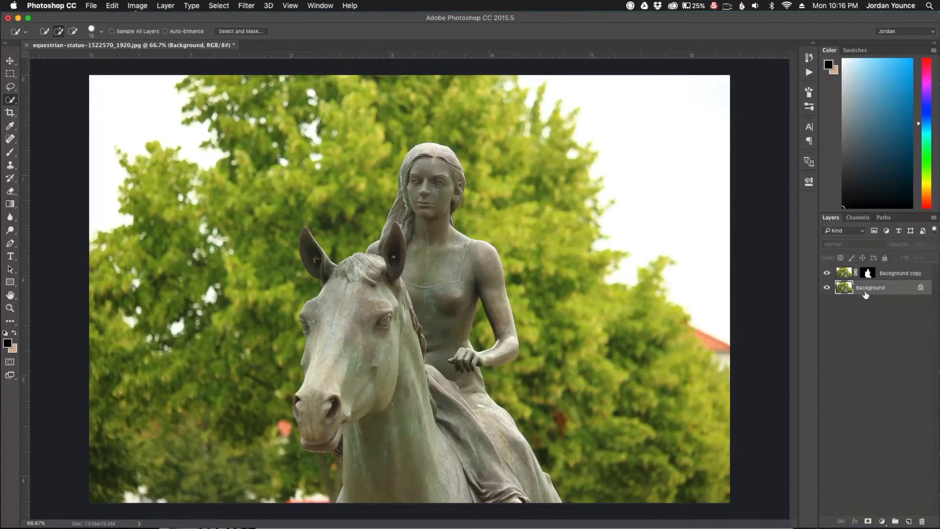
# Choose Filter > Blur > Gaussian Blur for the Background layer
pyautogui.click(246, 6)
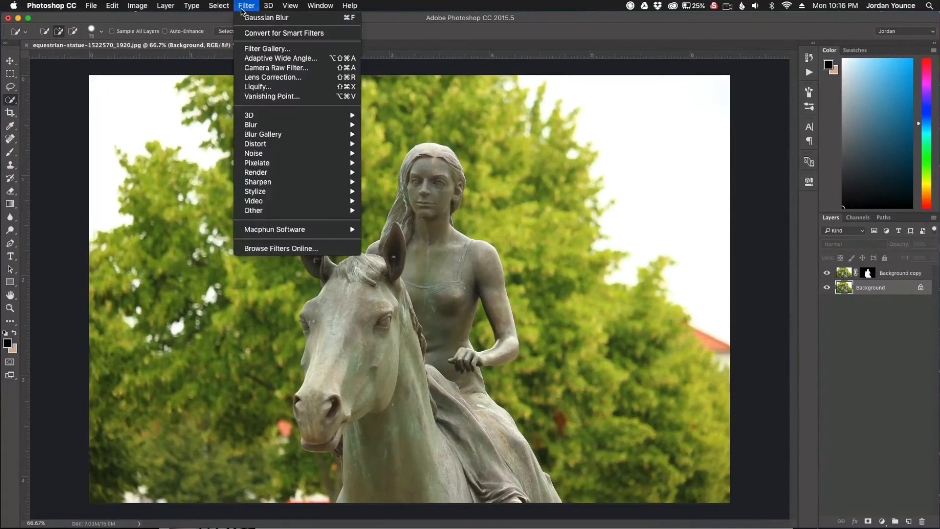
pyautogui.moveTo(250, 125)
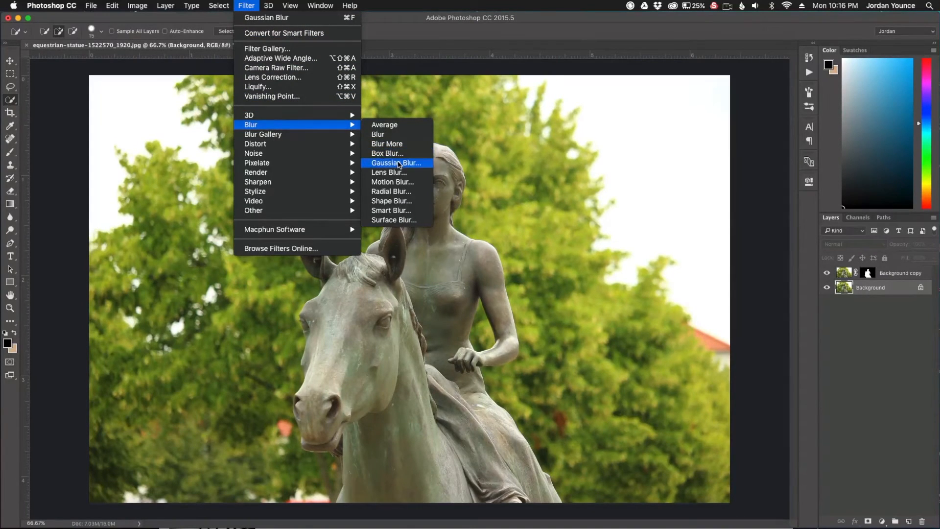
pyautogui.moveTo(388, 172)
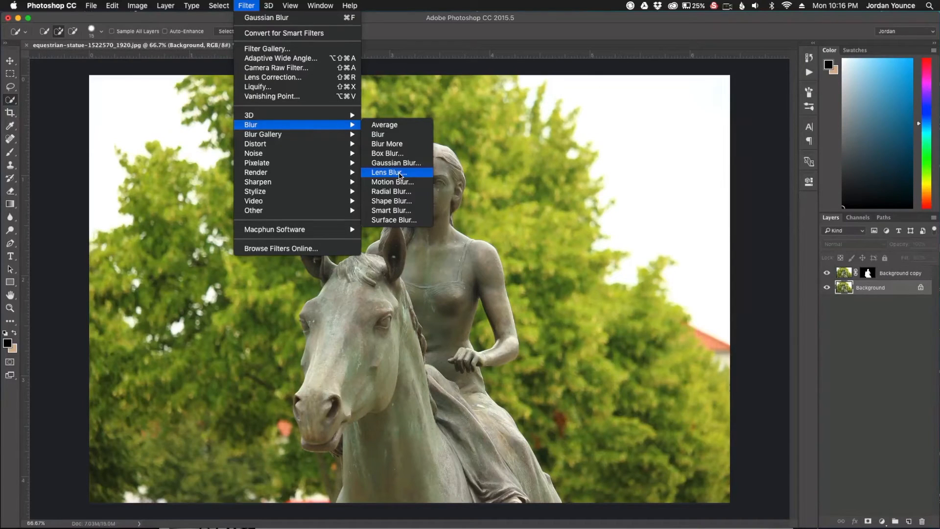
pyautogui.moveTo(396, 162)
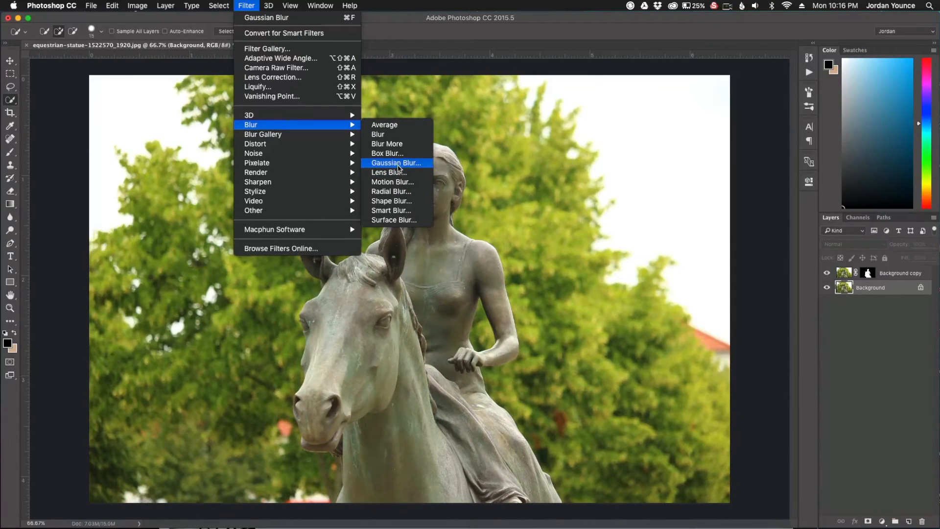
pyautogui.click(396, 163)
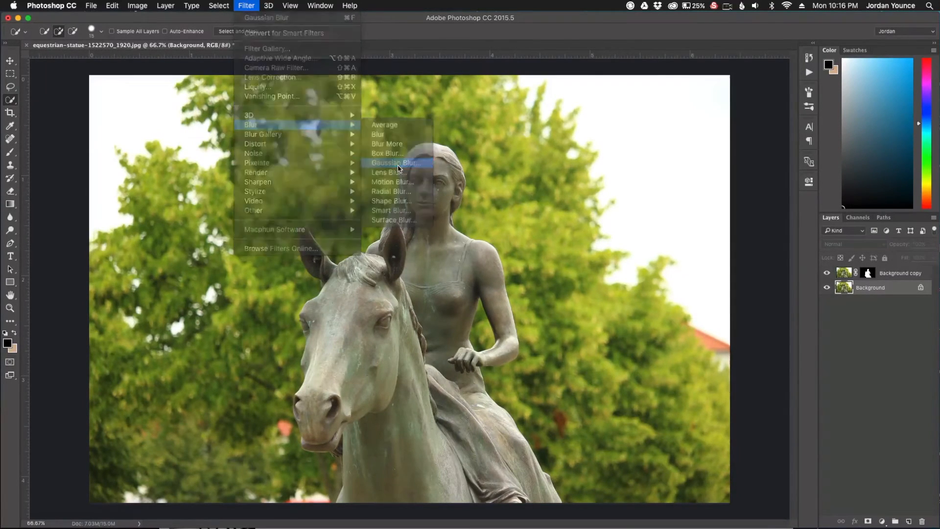
pyautogui.click(394, 163)
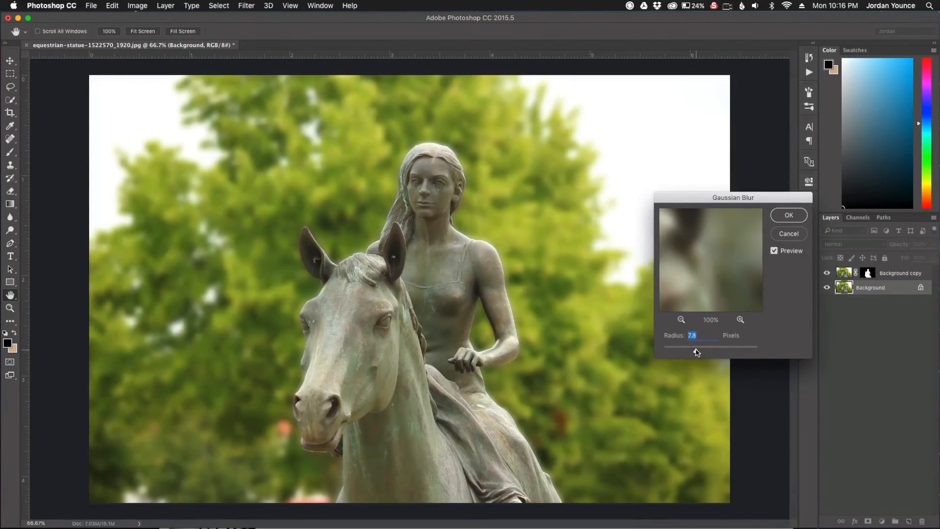
# Adjust the Gaussian Blur radius to about 8.9 pixels and apply it
pyautogui.moveTo(697, 352); pyautogui.dragTo(680, 352)
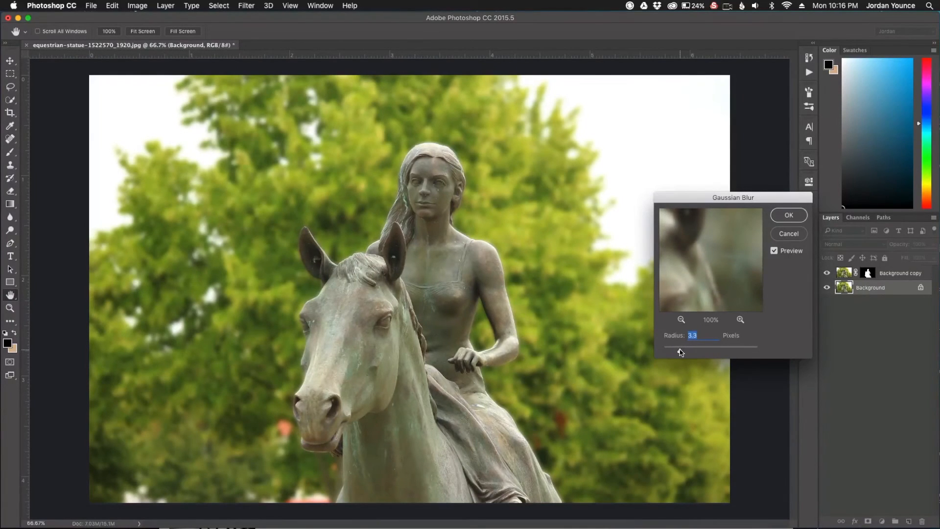
pyautogui.moveTo(695, 347); pyautogui.dragTo(665, 347)
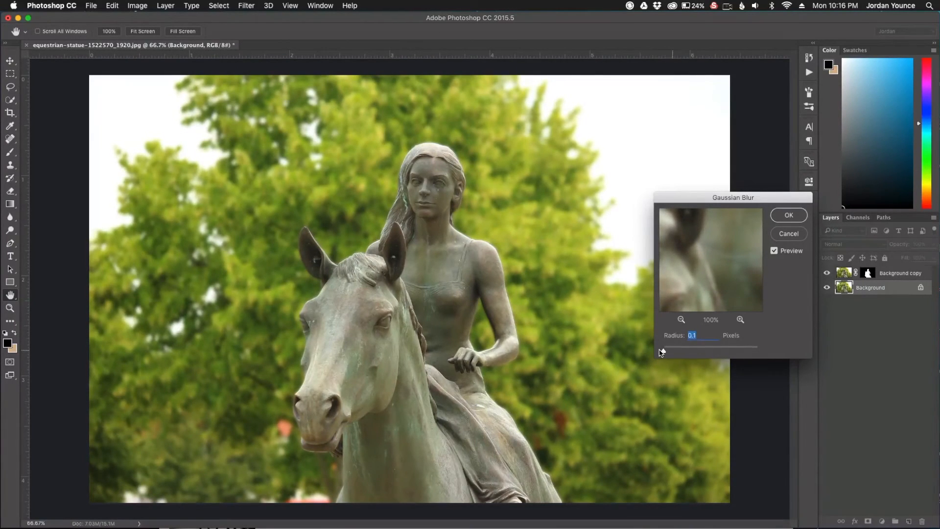
pyautogui.moveTo(665, 351); pyautogui.dragTo(681, 350)
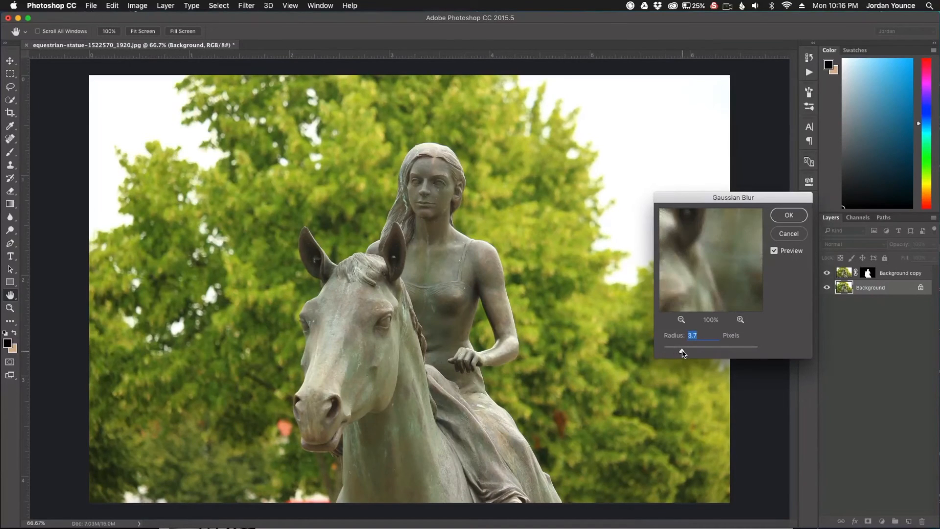
pyautogui.moveTo(683, 353); pyautogui.dragTo(688, 353)
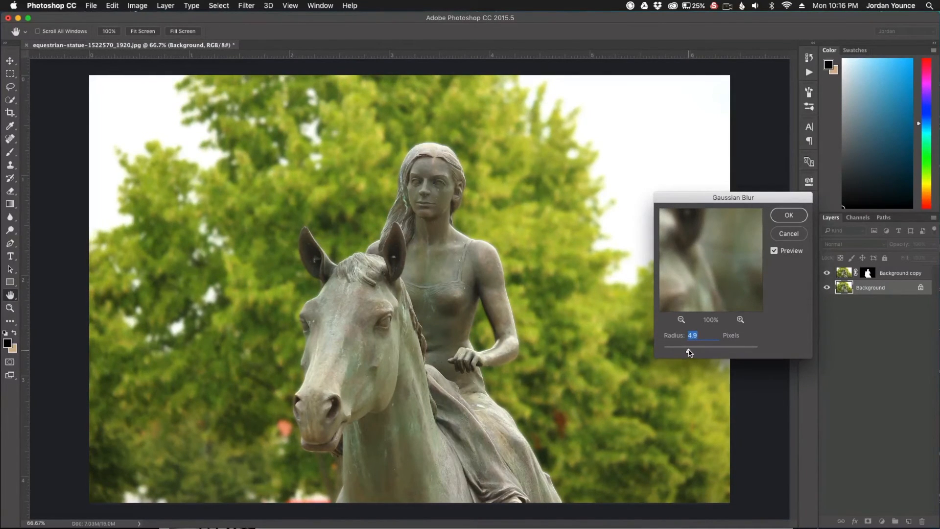
pyautogui.moveTo(688, 353); pyautogui.dragTo(692, 352)
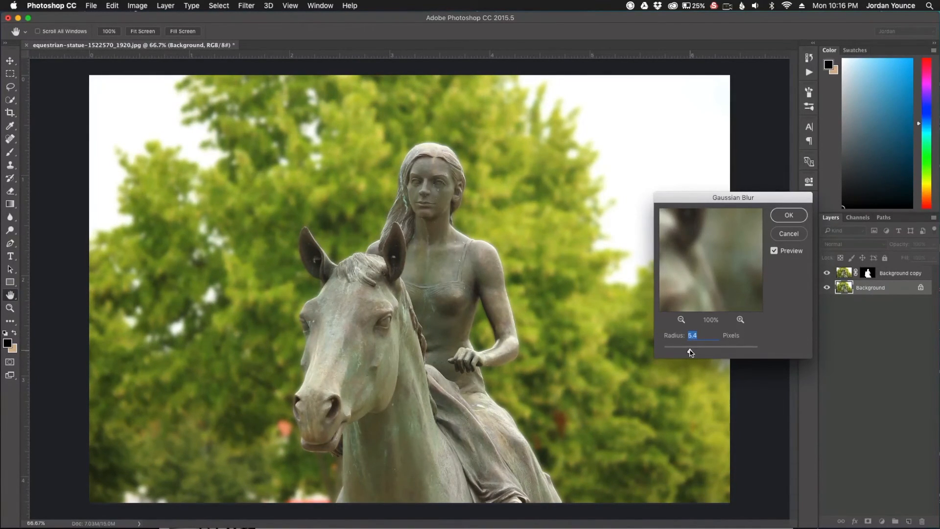
pyautogui.moveTo(689, 350); pyautogui.dragTo(690, 351)
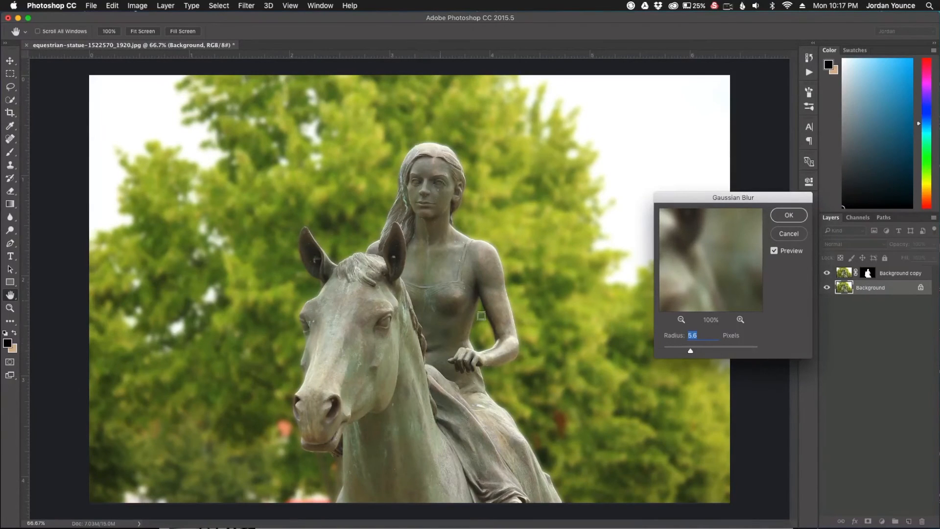
pyautogui.moveTo(690, 351); pyautogui.dragTo(695, 351)
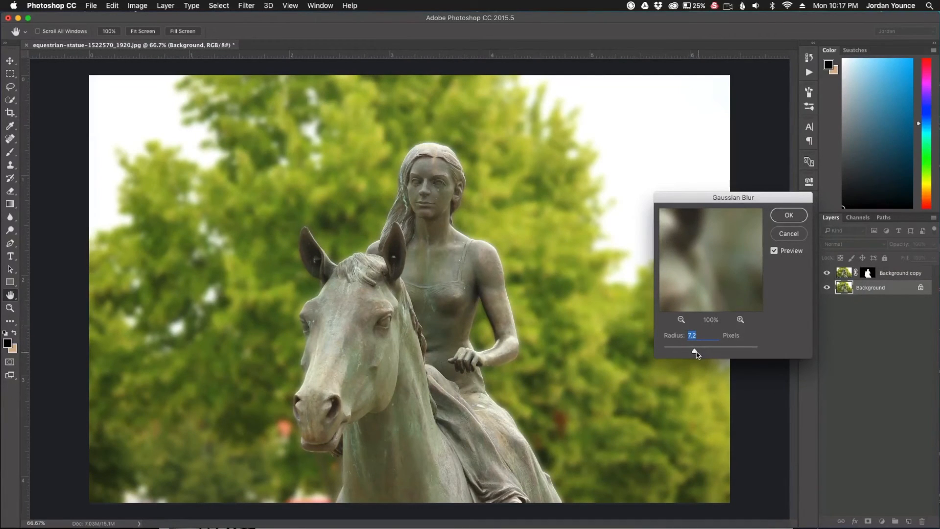
pyautogui.moveTo(695, 353); pyautogui.dragTo(699, 352)
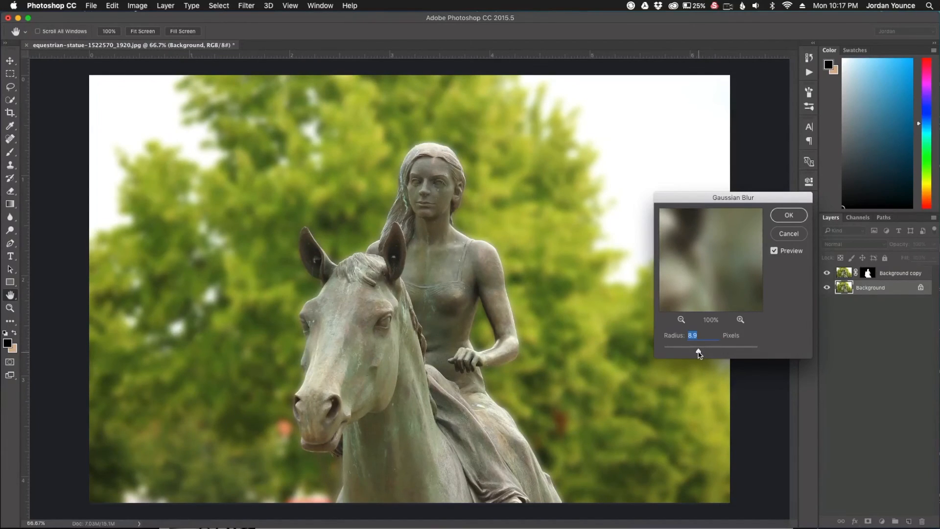
pyautogui.click(788, 215)
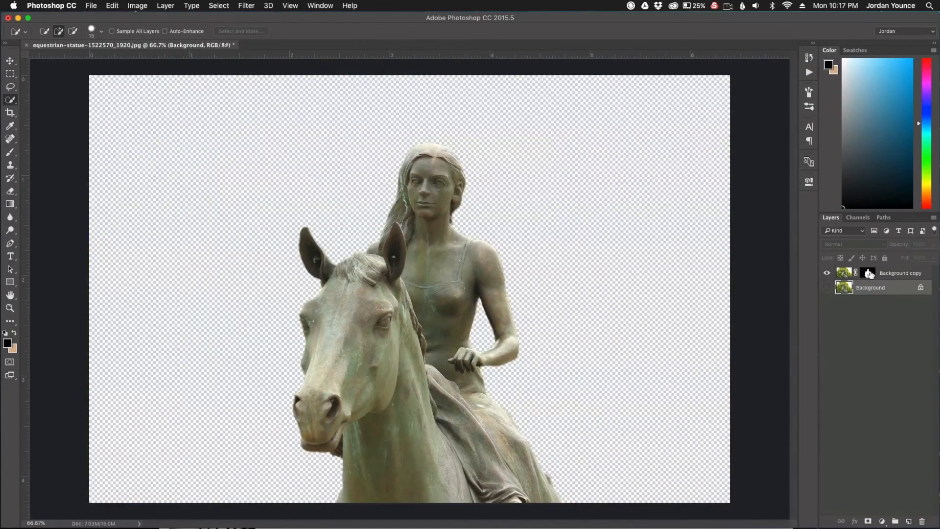
# Disable the Background copy layer mask and turn the Background layer's visibility back on
pyautogui.rightClick(868, 273)
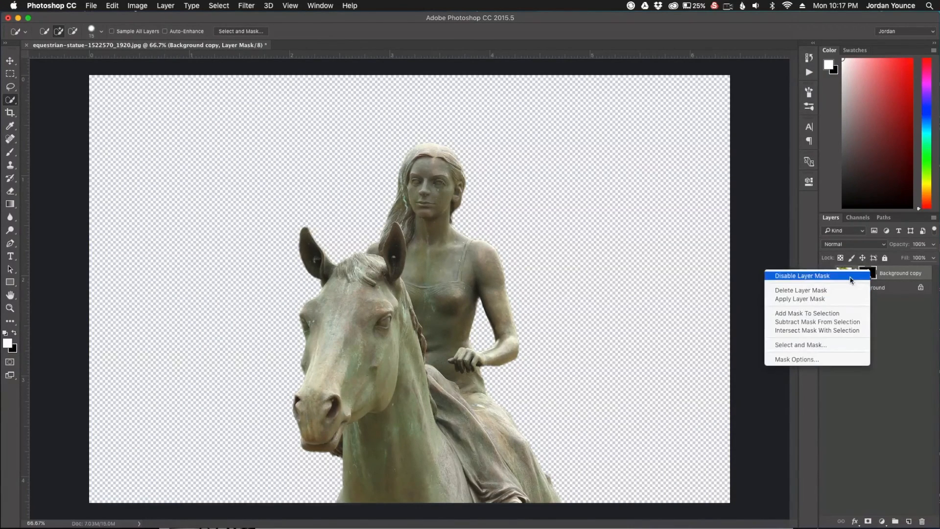
pyautogui.click(802, 275)
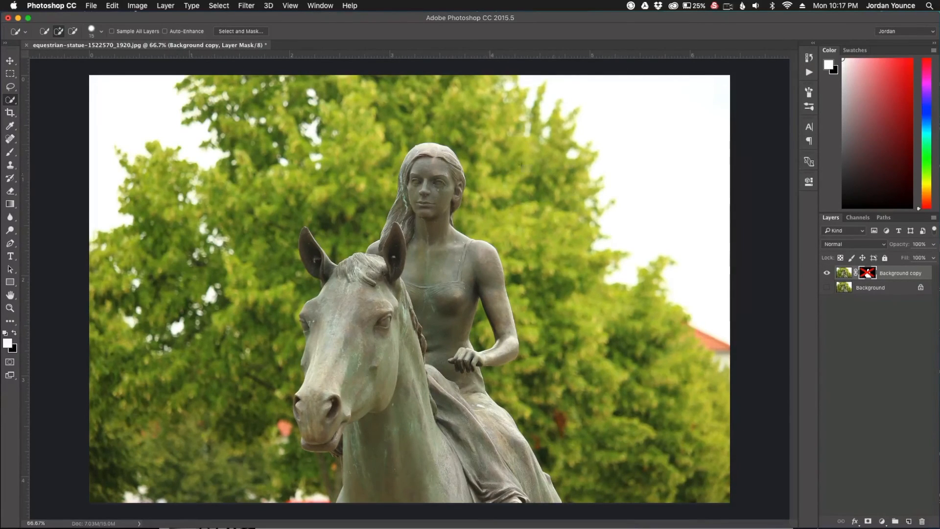
pyautogui.click(826, 288)
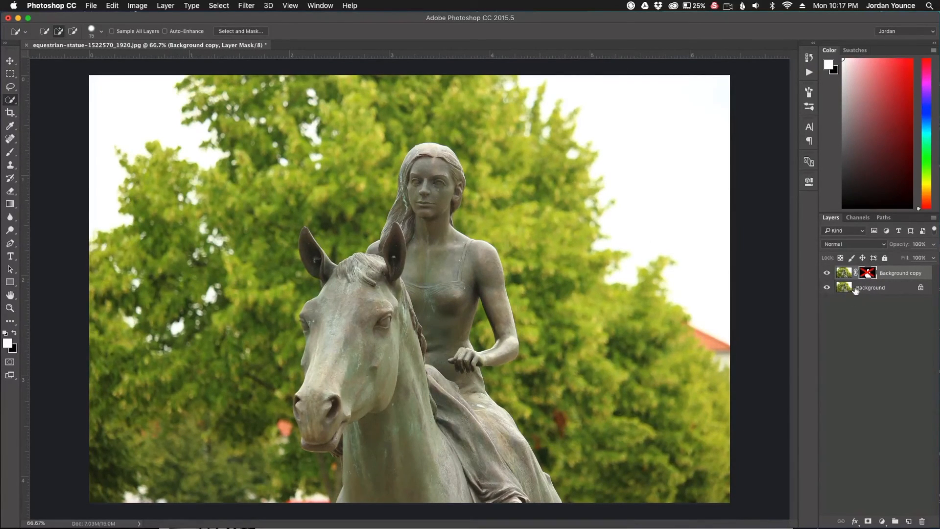